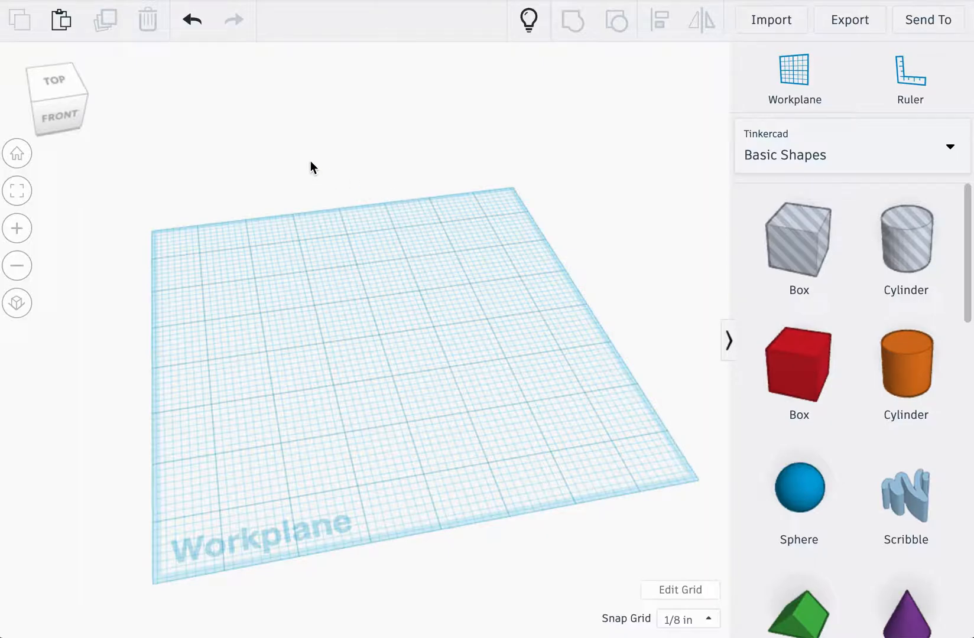
mouse_move(296, 167)
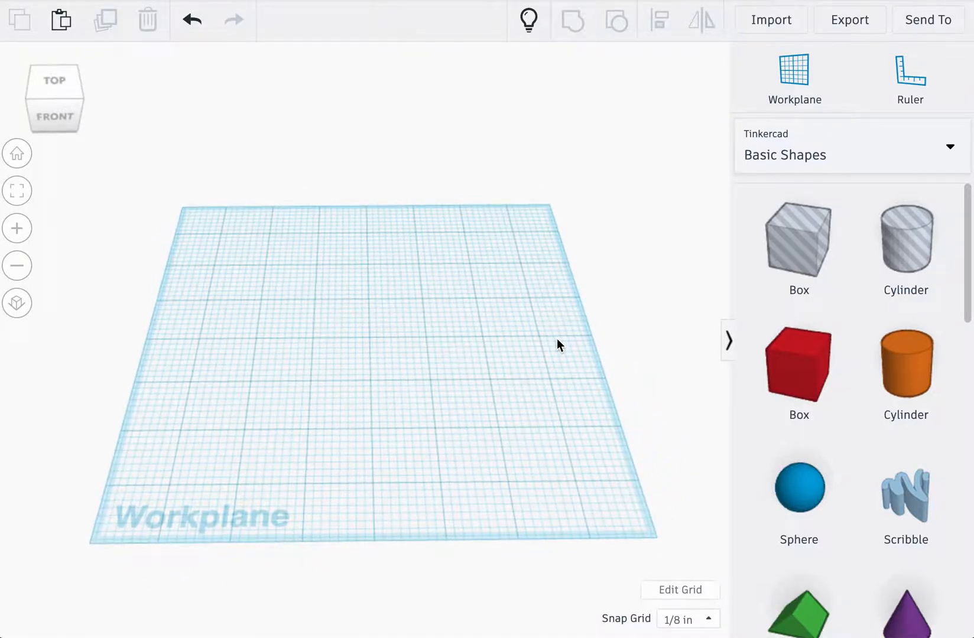
mouse_move(920, 372)
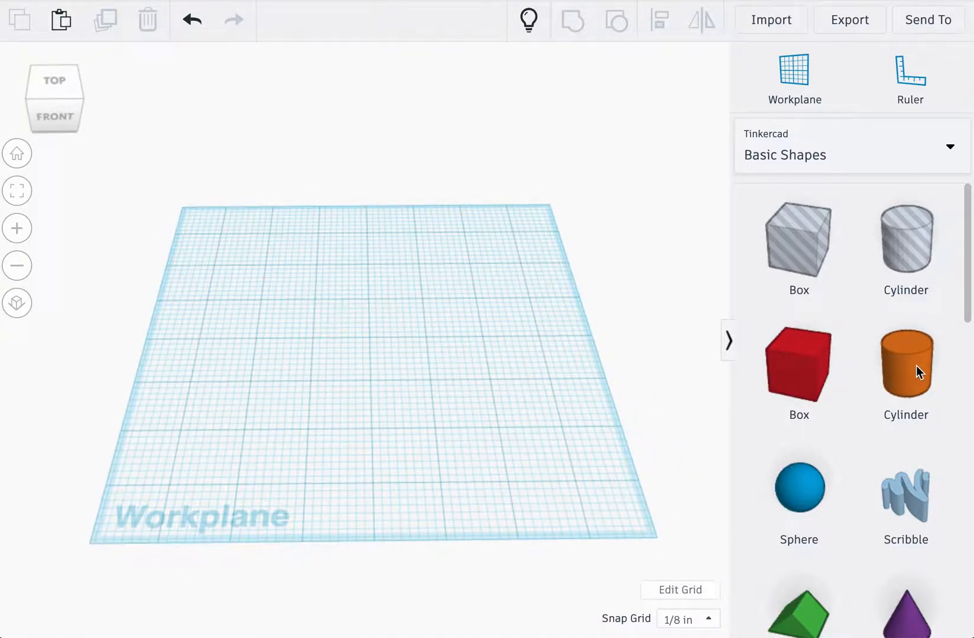
Place a cylinder on the workplane and flatten it into a thin disk
click(906, 367)
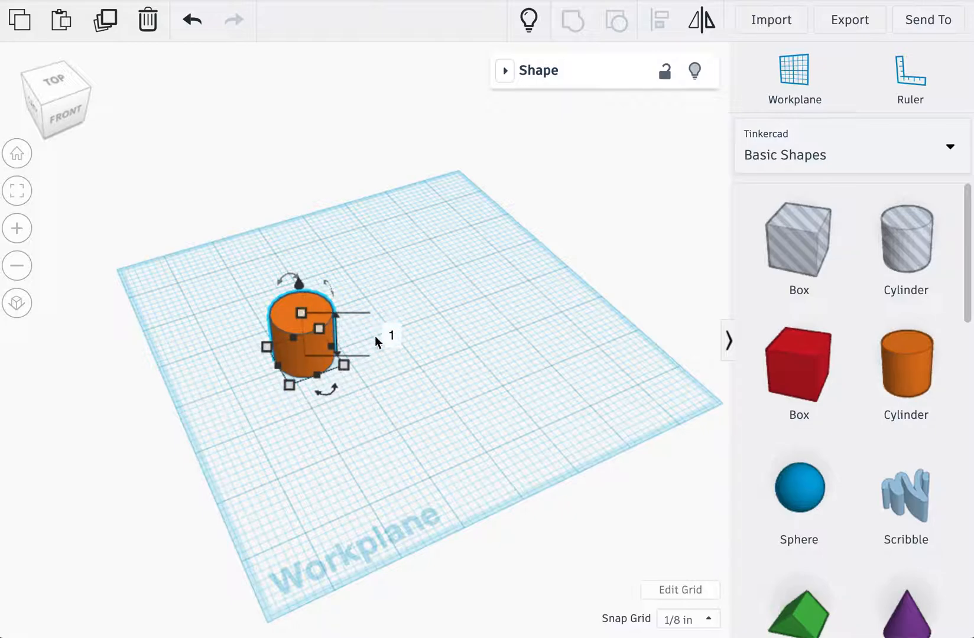
click(391, 335)
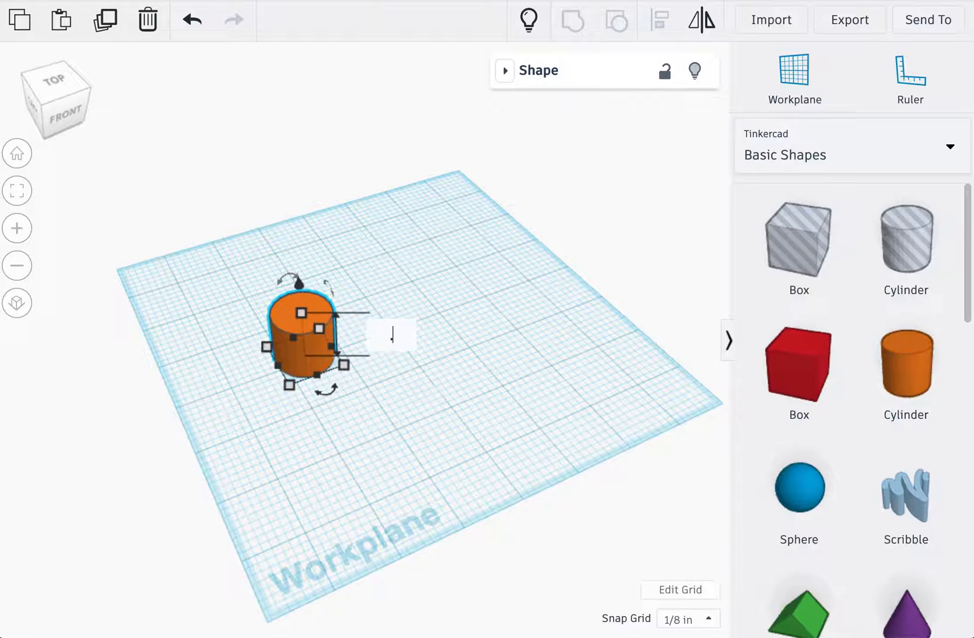
drag(312, 301, 312, 347)
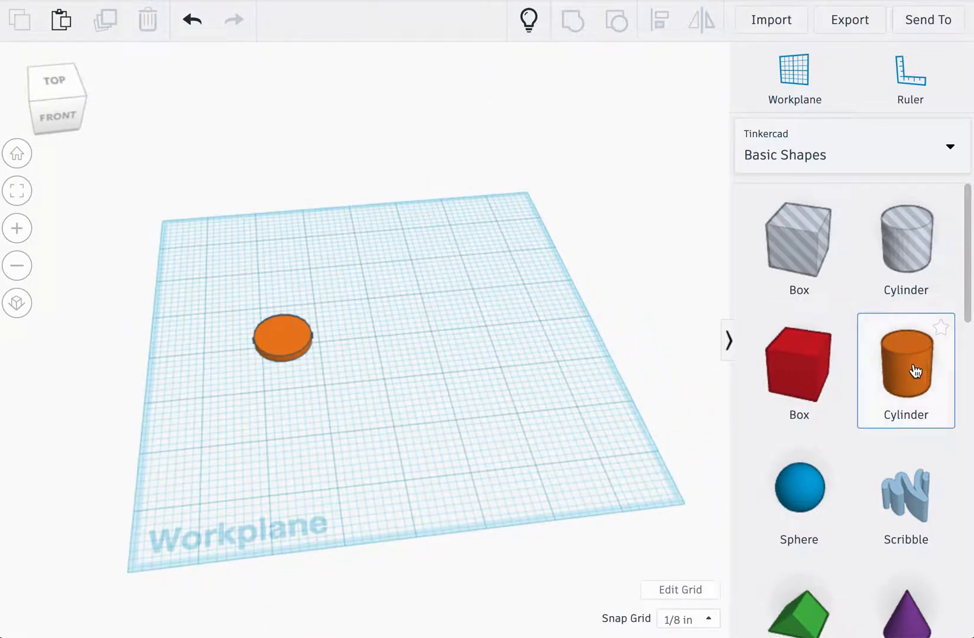
Add a slim second cylinder and align it centred on the disk as an upright post
click(905, 368)
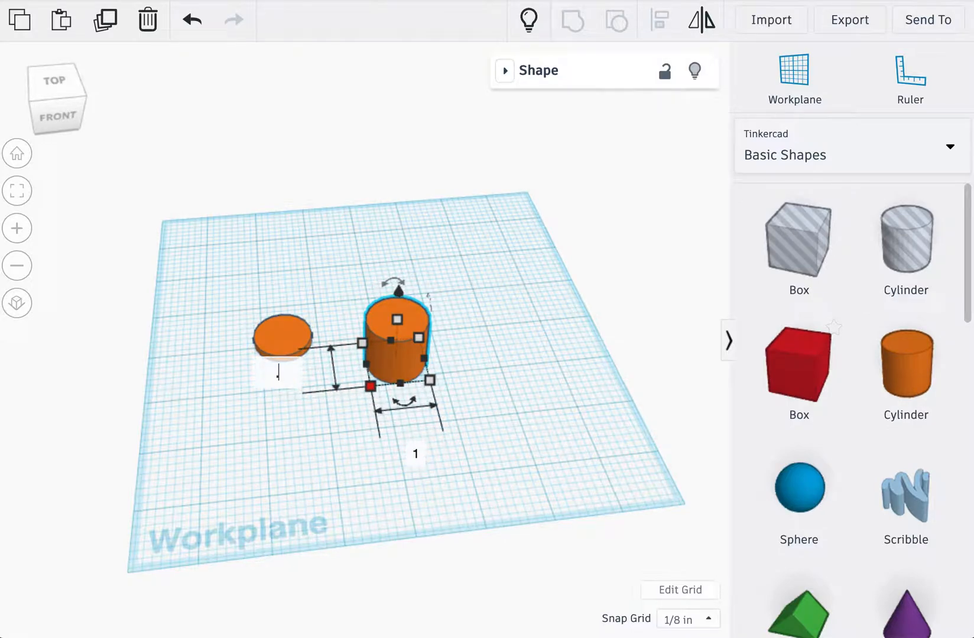
click(415, 453)
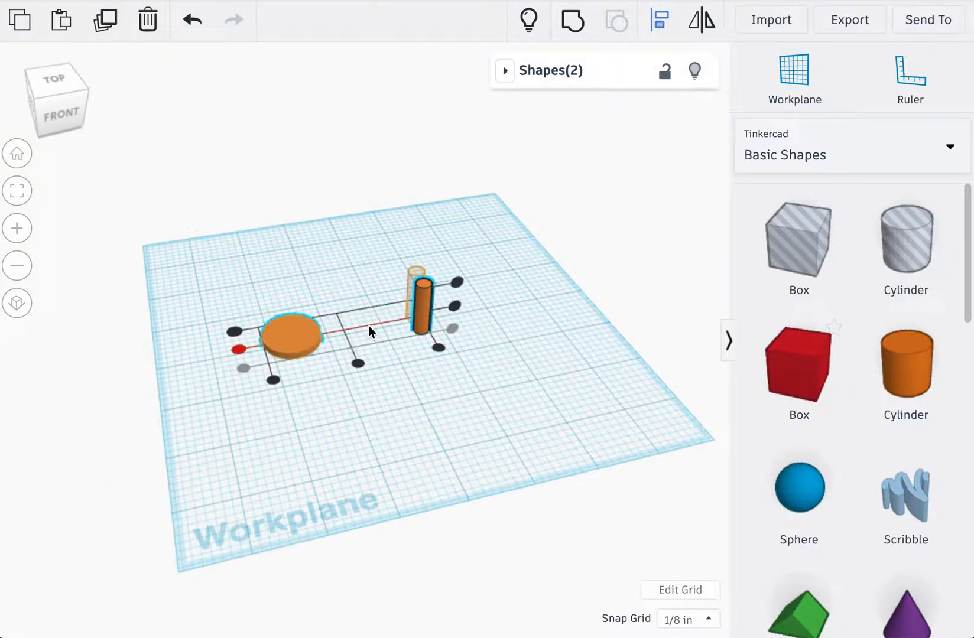
click(660, 19)
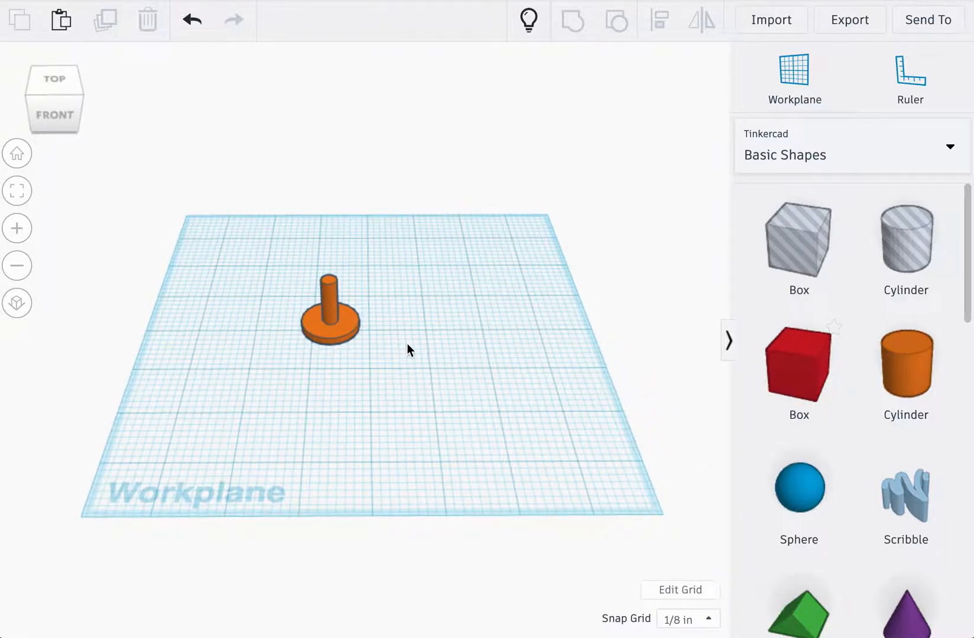
drag(410, 349, 451, 359)
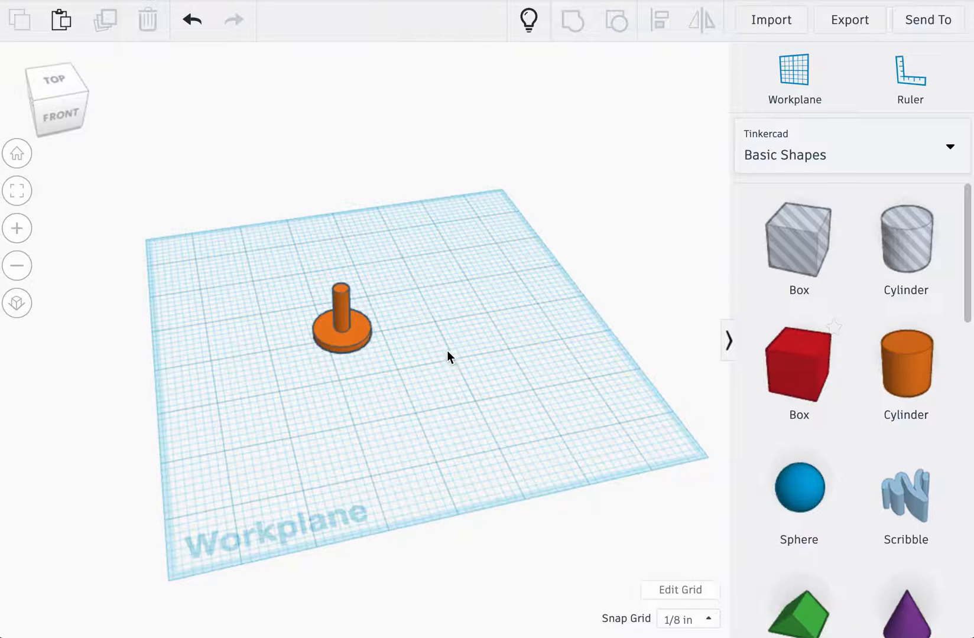
mouse_move(347, 312)
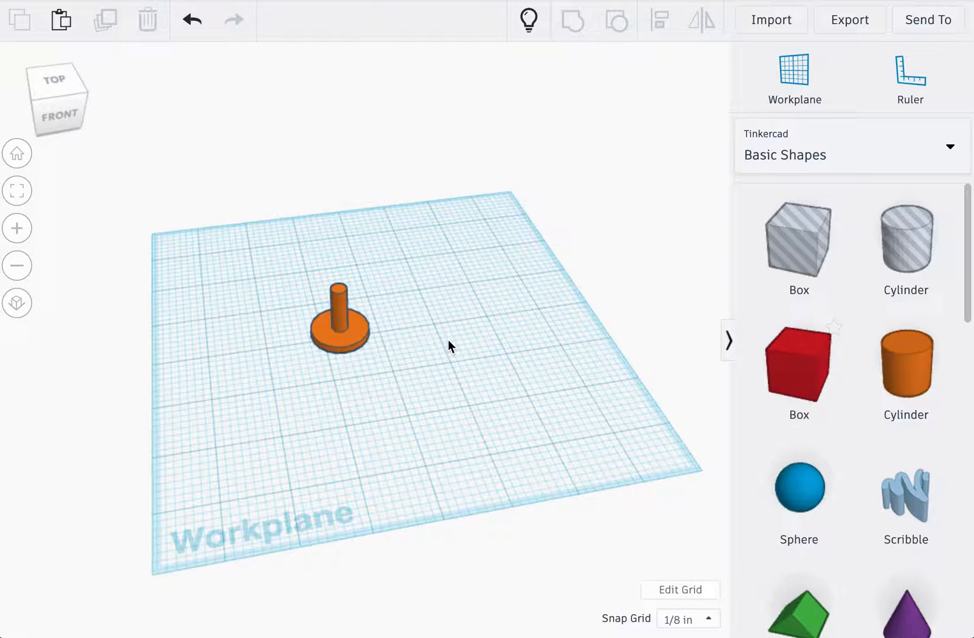
mouse_move(450, 363)
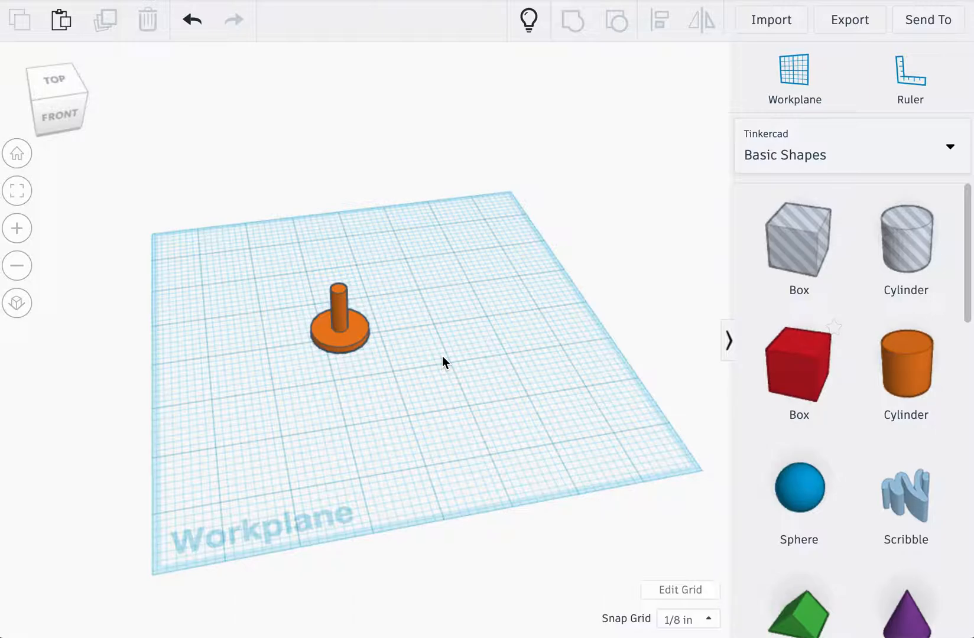
mouse_move(651, 406)
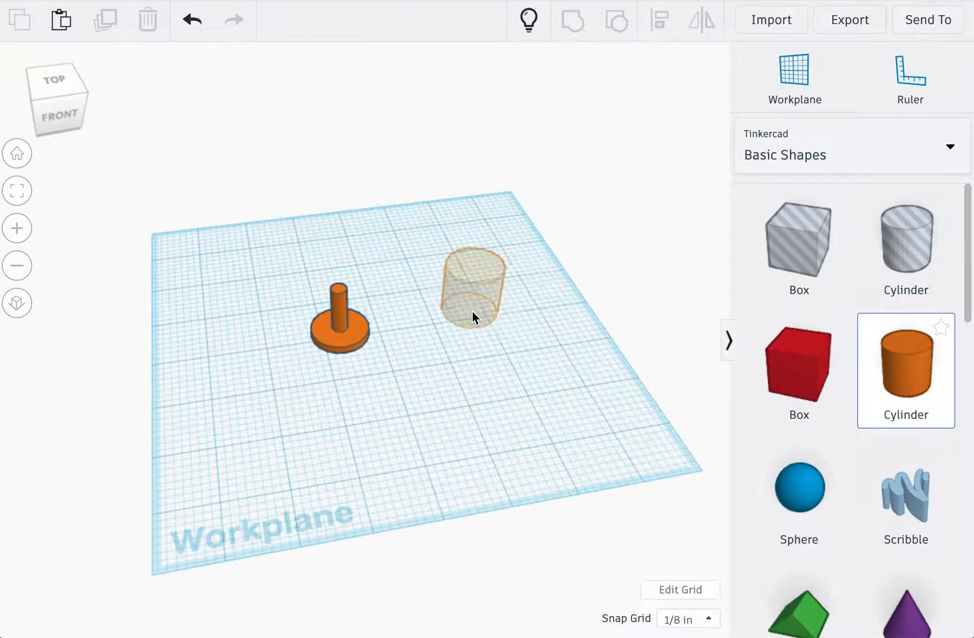
Drop a new cylinder beyond the pin, size it to .2, and tip it over onto its side
click(472, 286)
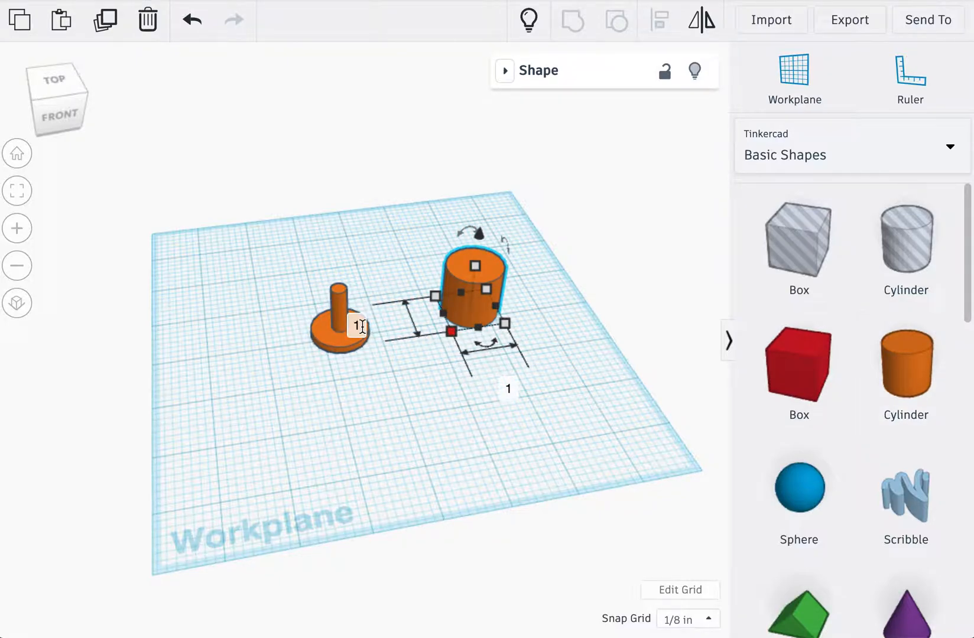
text(.2)
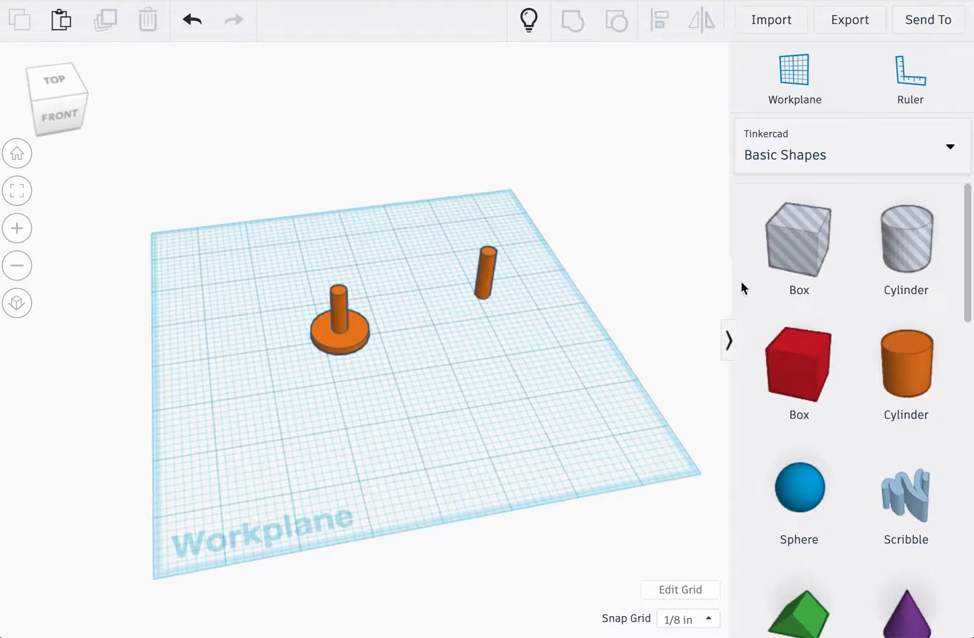
click(484, 267)
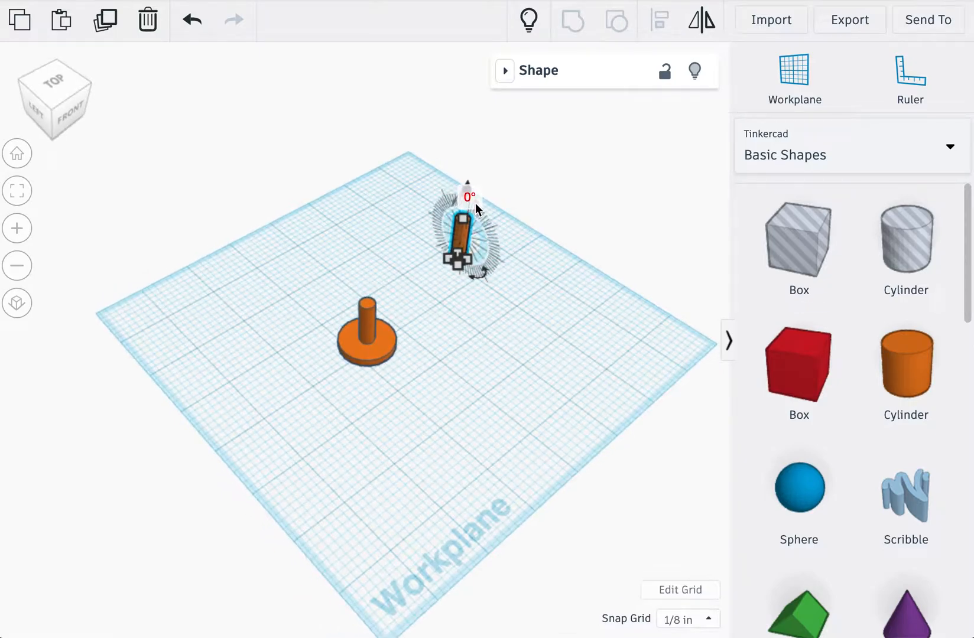
click(467, 198)
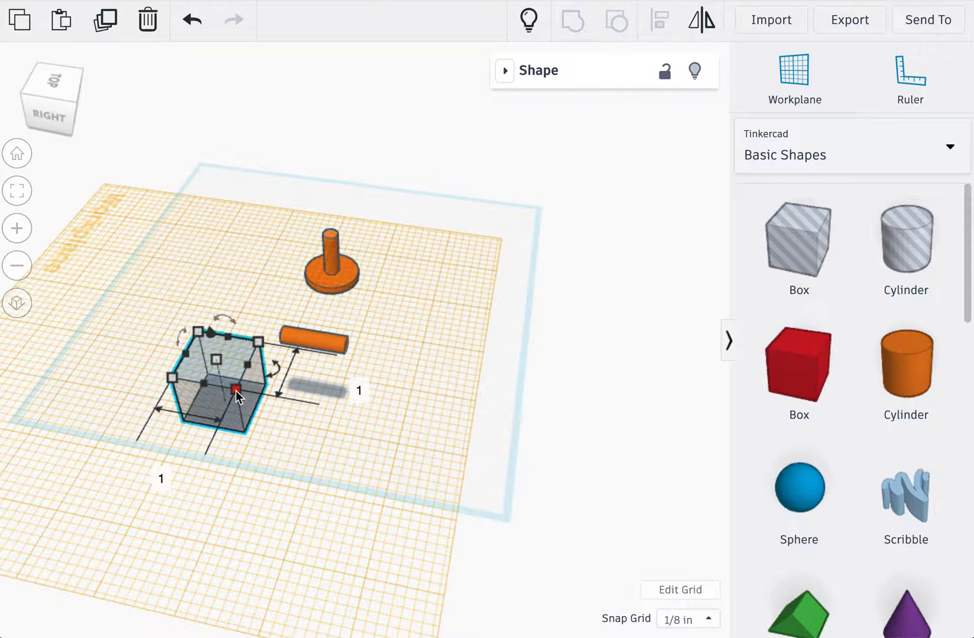
Stretch the newly added box into a much larger block beside the pin
drag(236, 391, 385, 487)
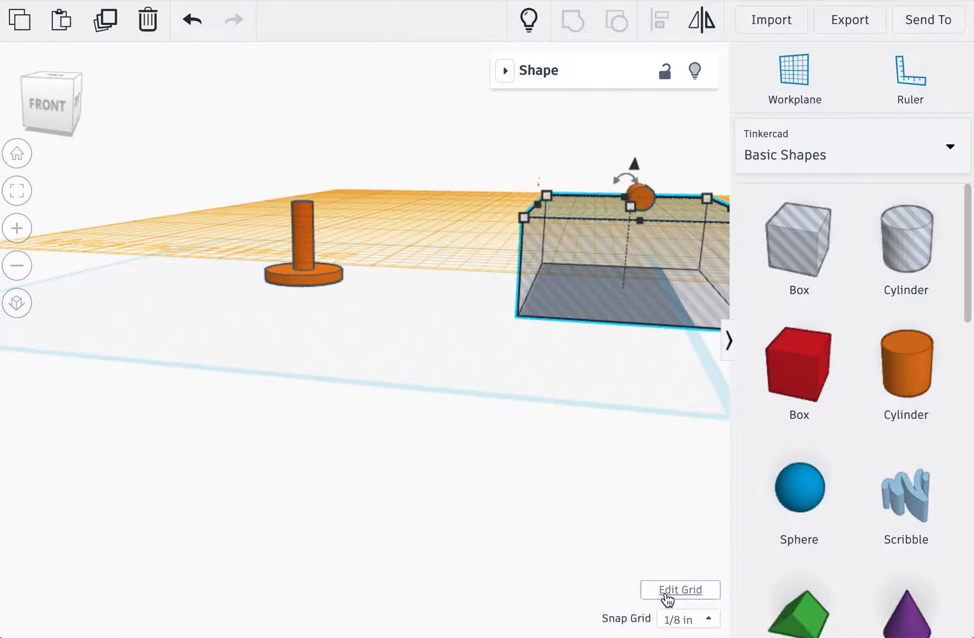
Change the snap grid setting and select the small cylinder
click(680, 590)
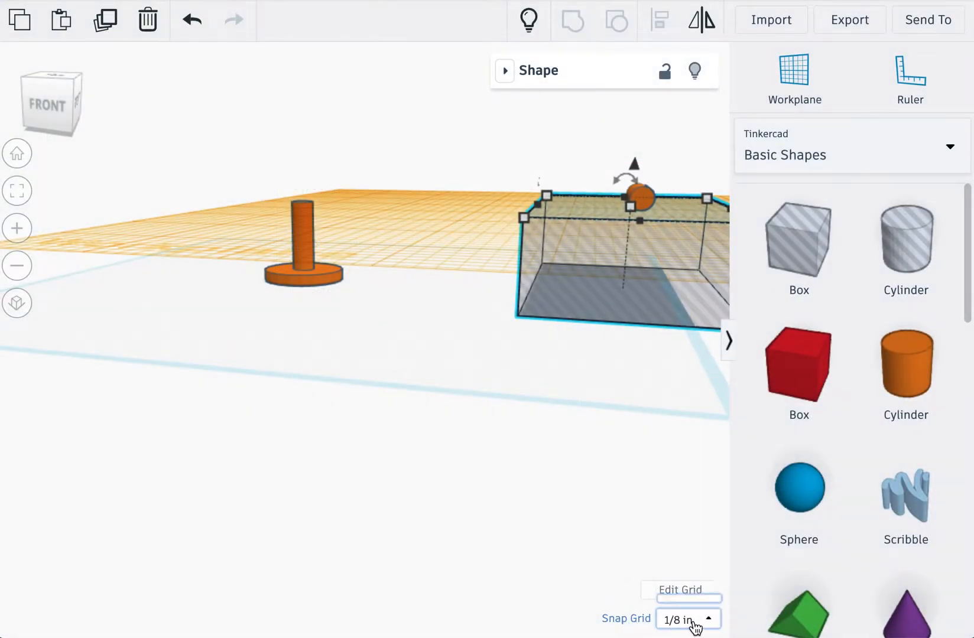
click(687, 620)
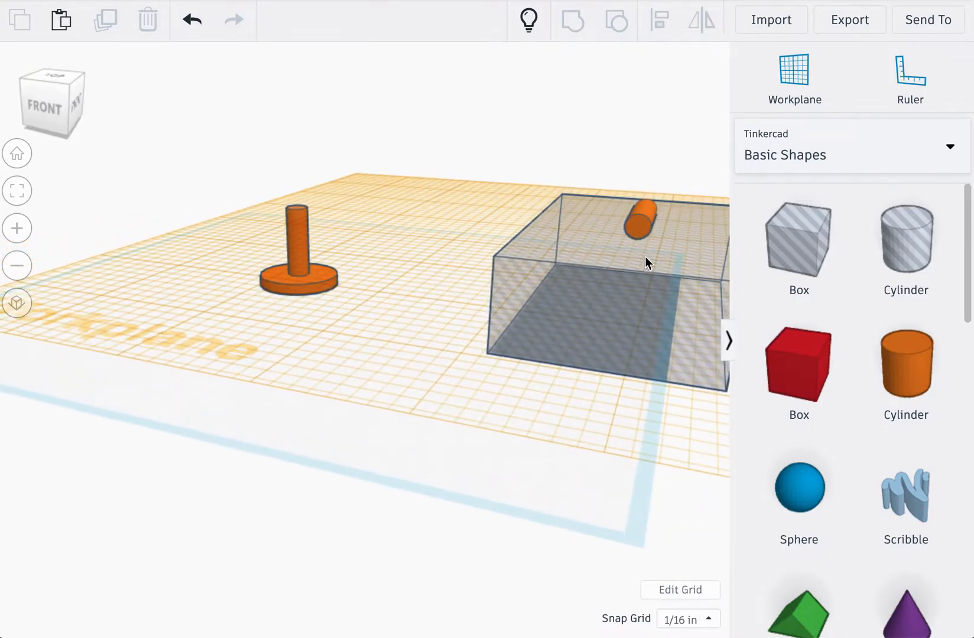
click(640, 223)
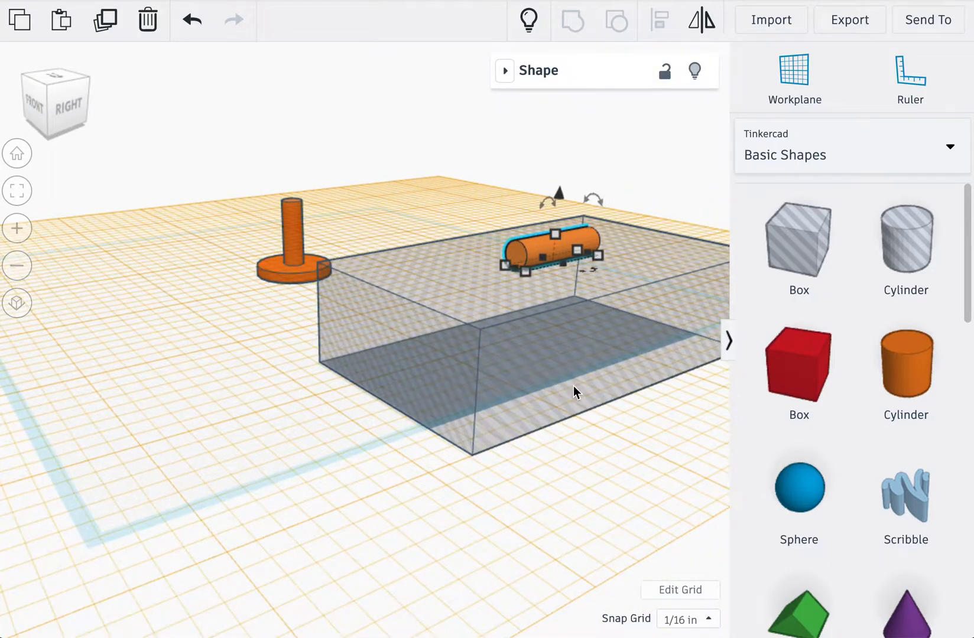
mouse_move(563, 203)
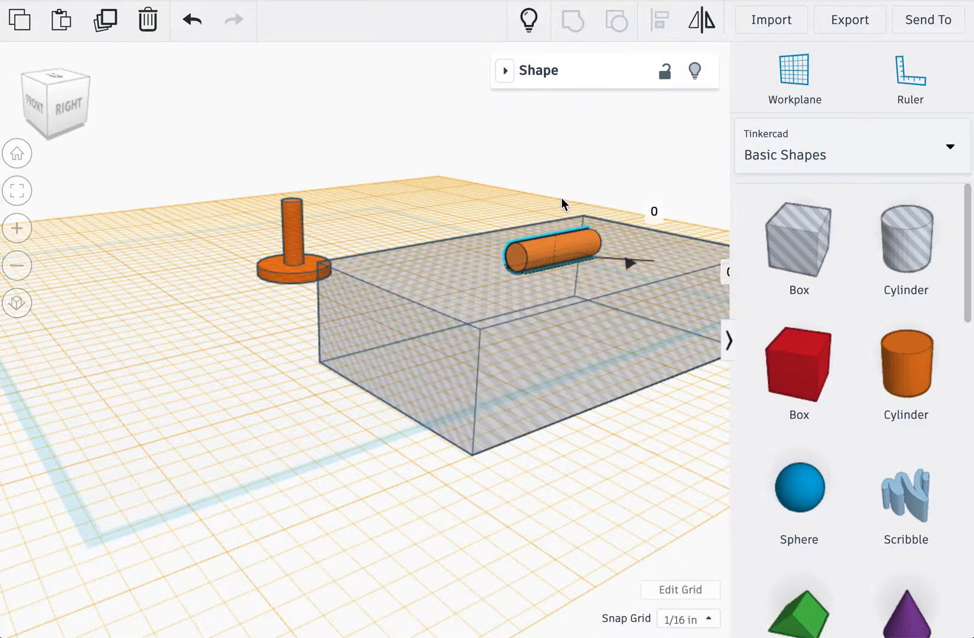
Position the small cylinder over the hole box, check it from a lower angle, and finish the cut
drag(628, 262, 647, 263)
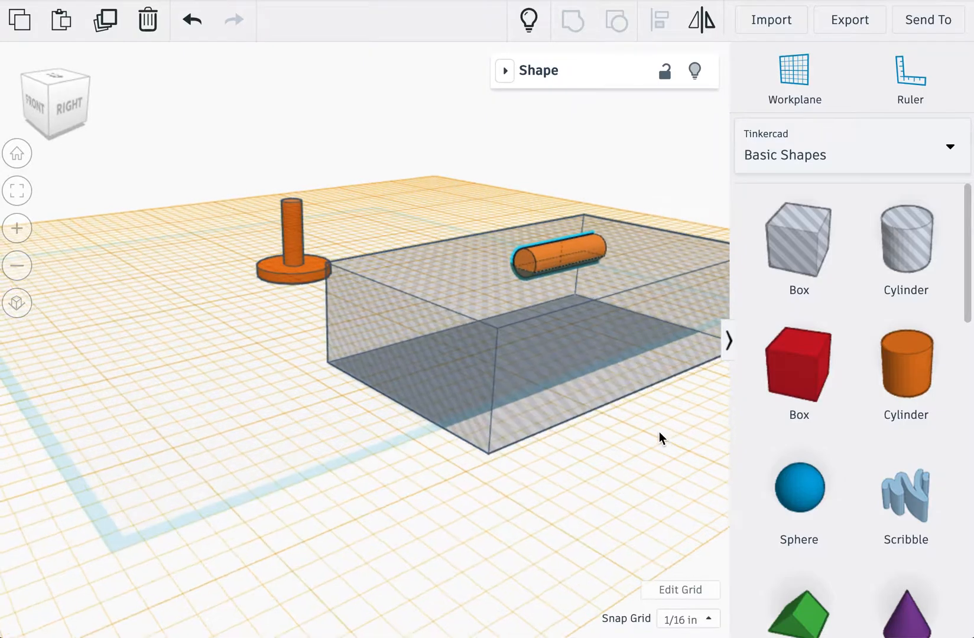
drag(555, 248, 595, 236)
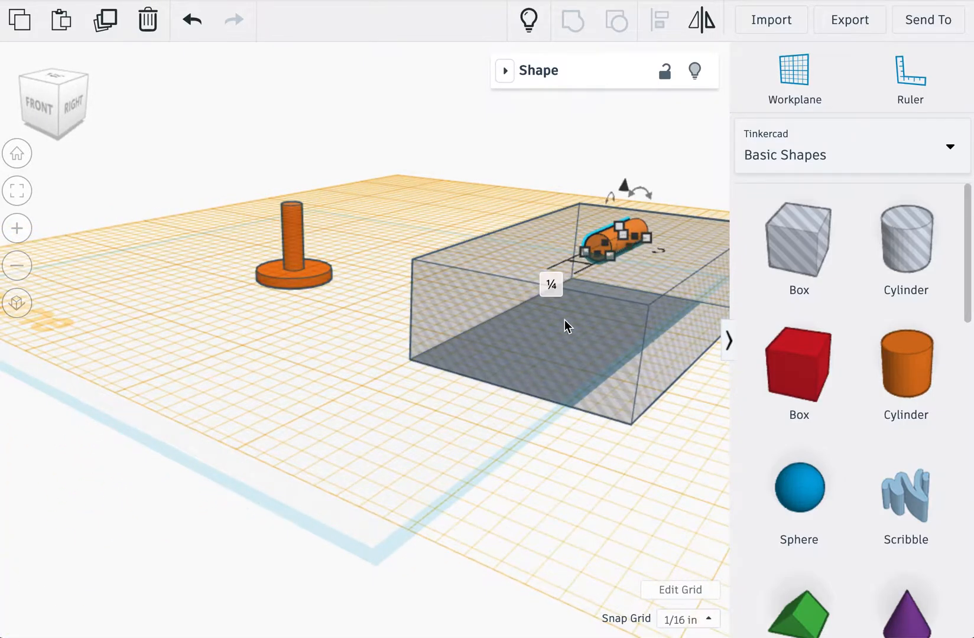
drag(565, 326, 538, 421)
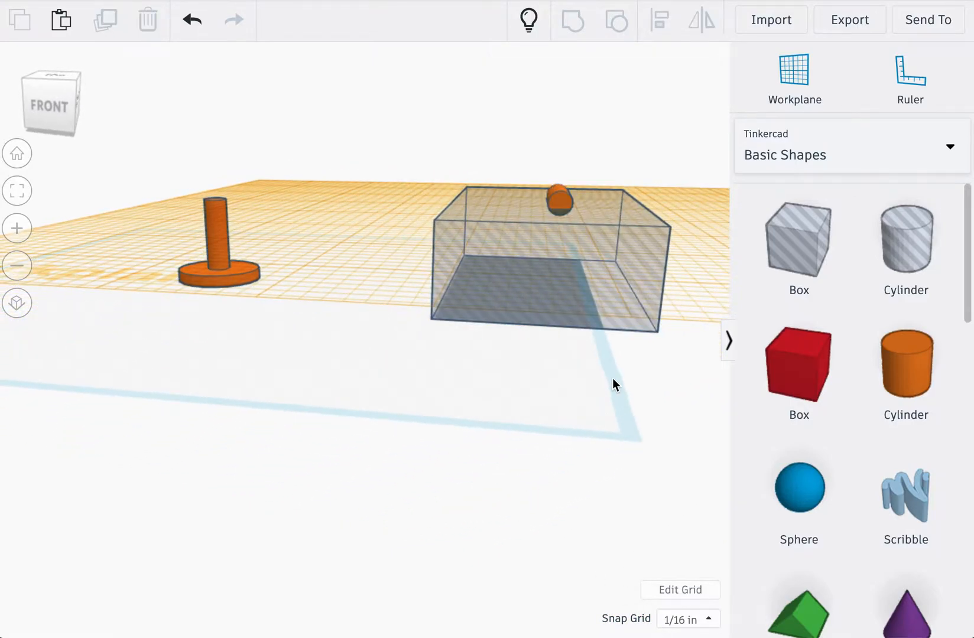
click(554, 261)
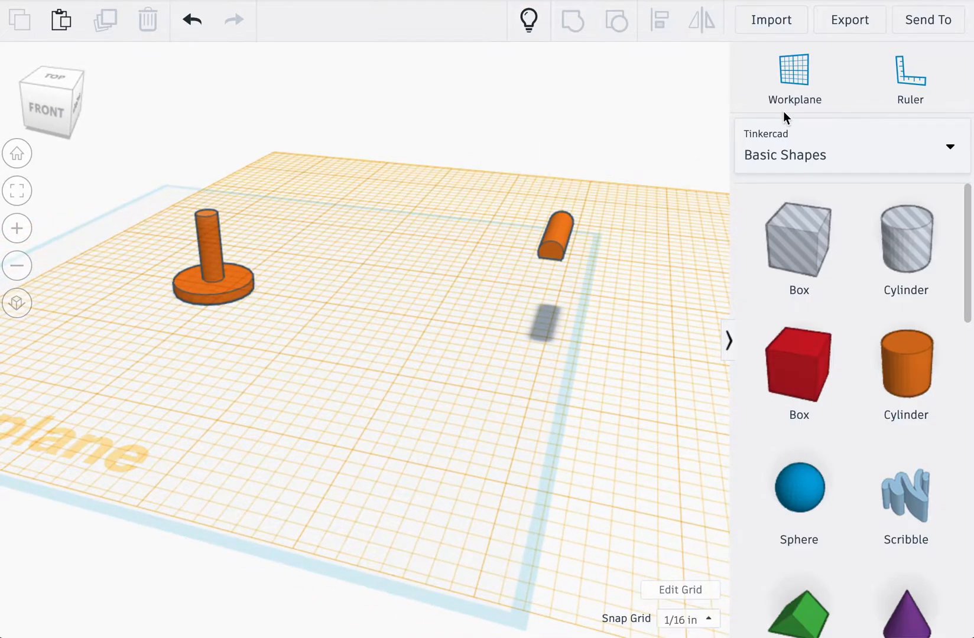
Redefine the workplane on the grid and lengthen the small cylinder to 4 units
click(794, 77)
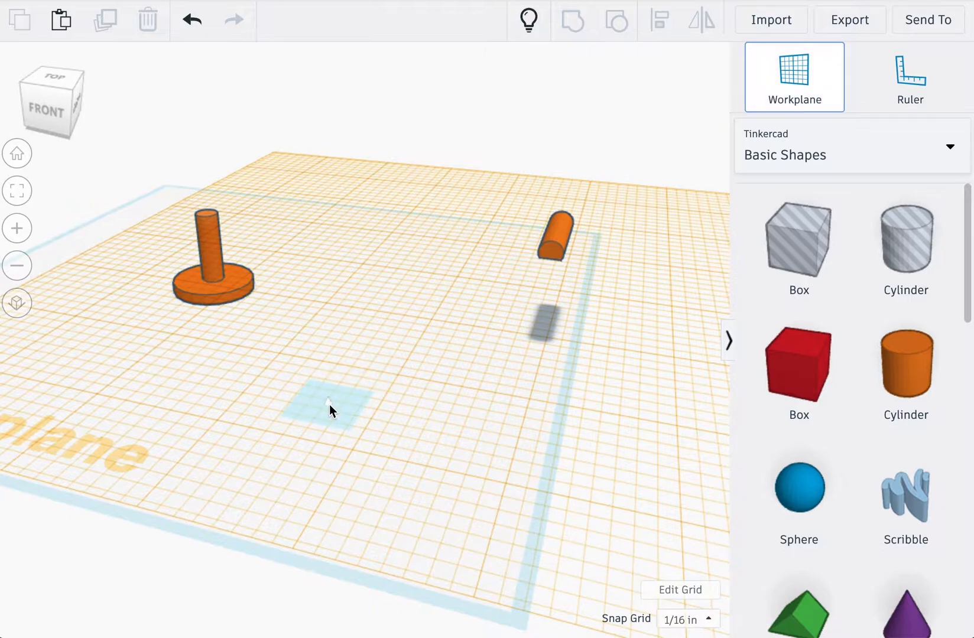
click(793, 76)
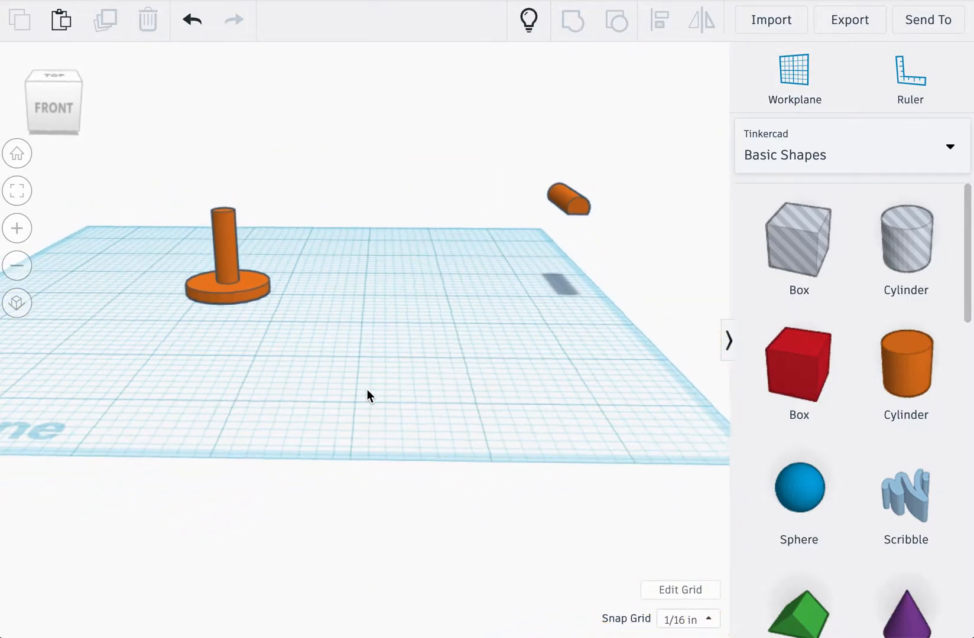
click(567, 197)
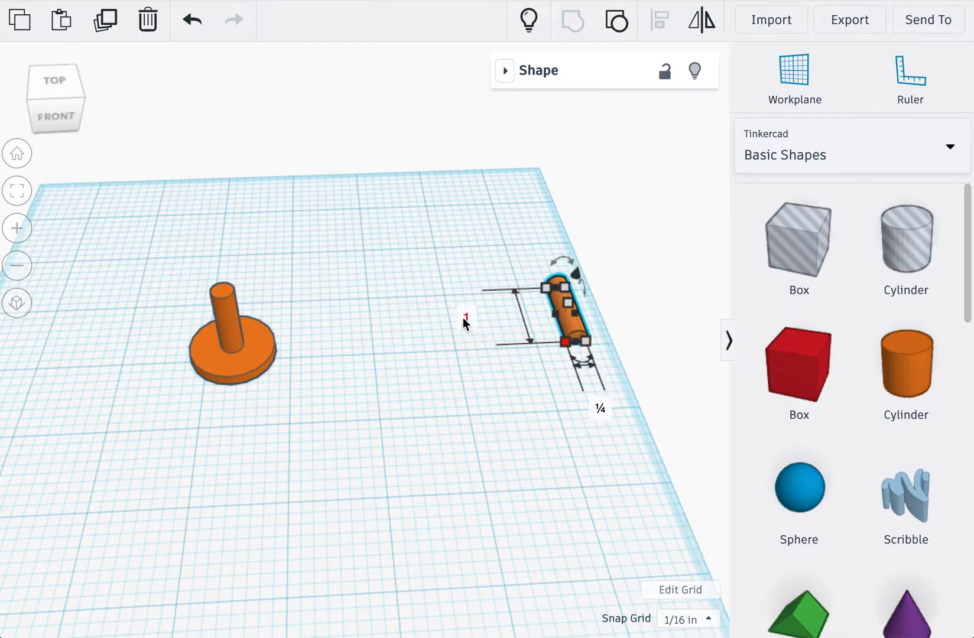
text(4)
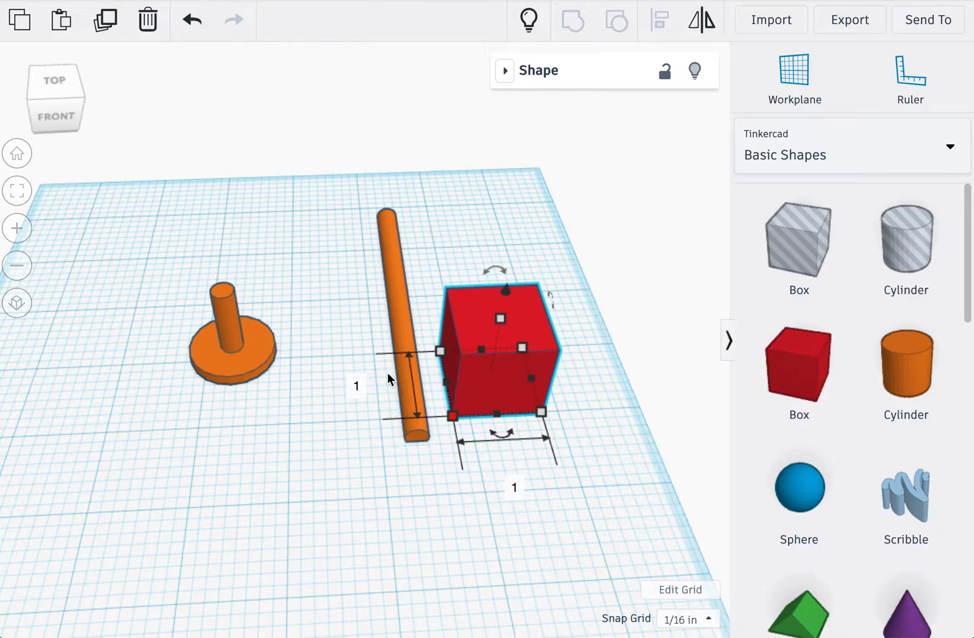
Set the box to .25 thick and align it as a foot centred at the rod's end
click(356, 385)
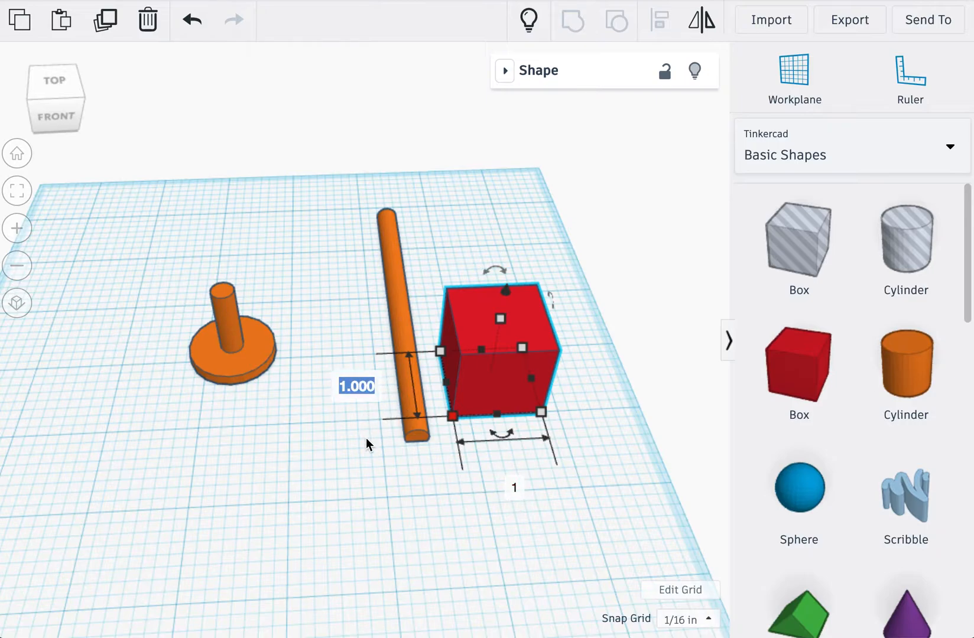
text(.25)
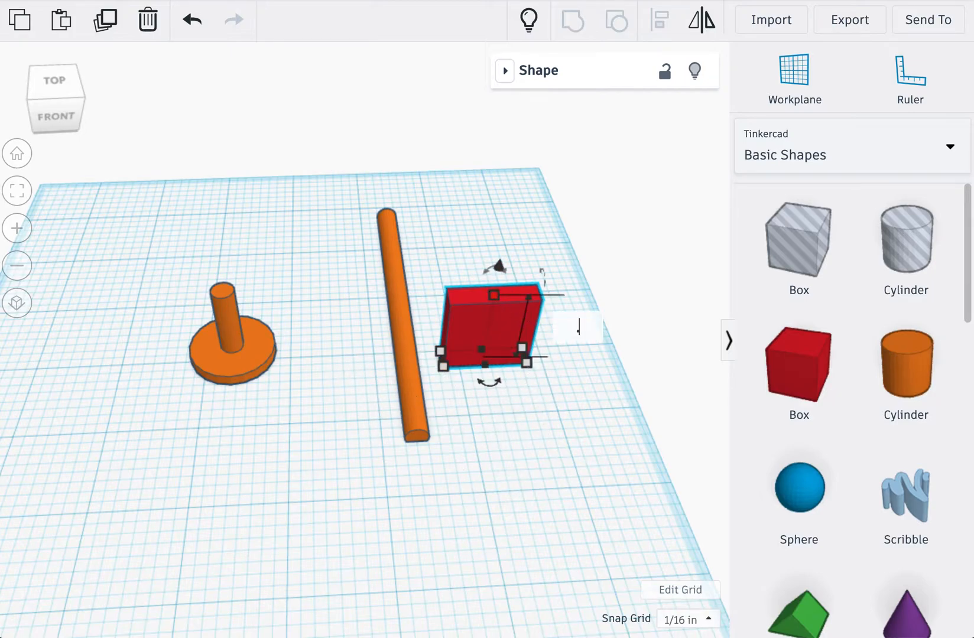
drag(489, 297, 488, 353)
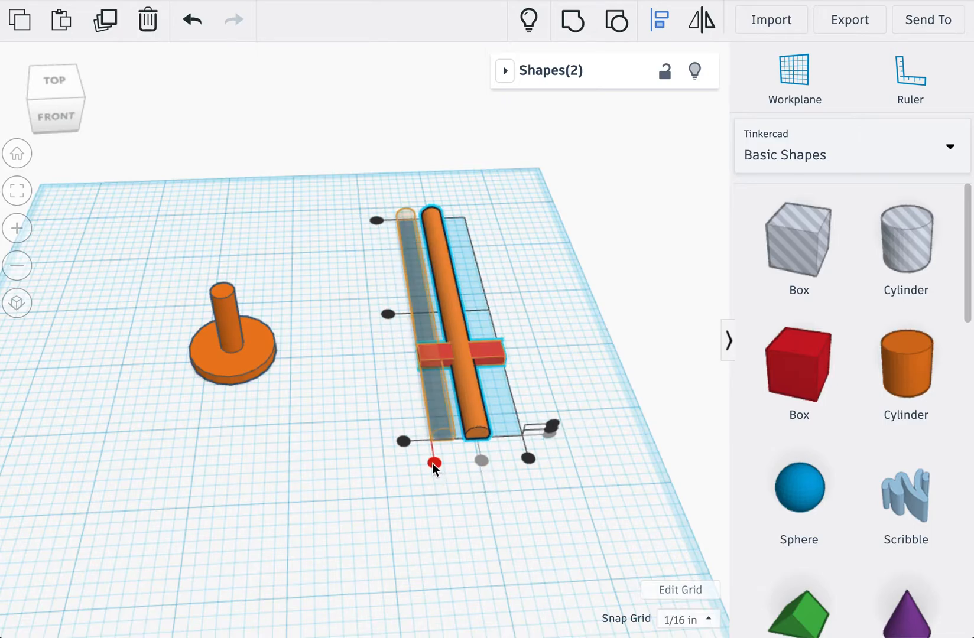
drag(434, 462, 405, 445)
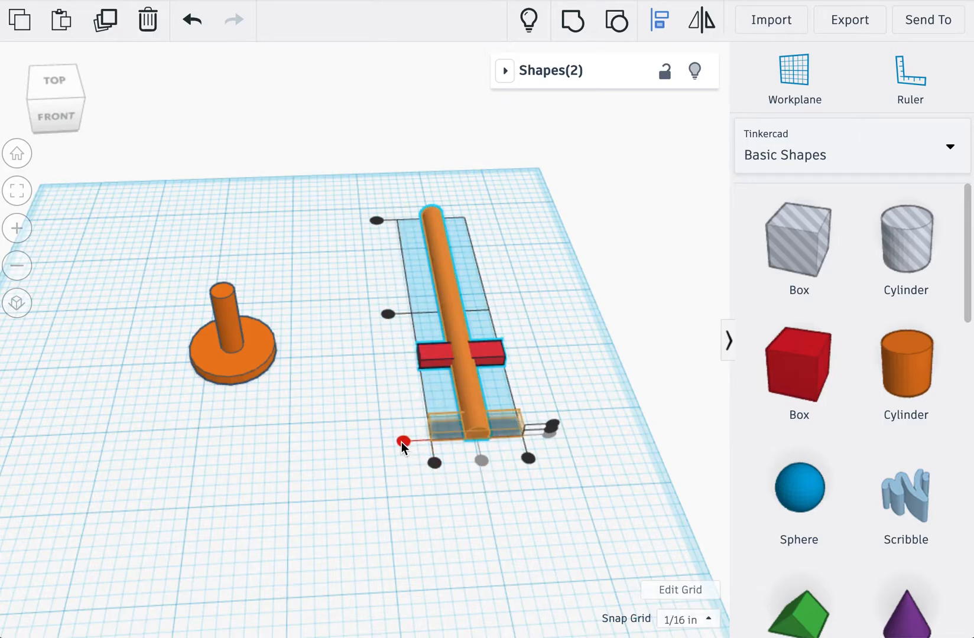
drag(404, 441, 398, 450)
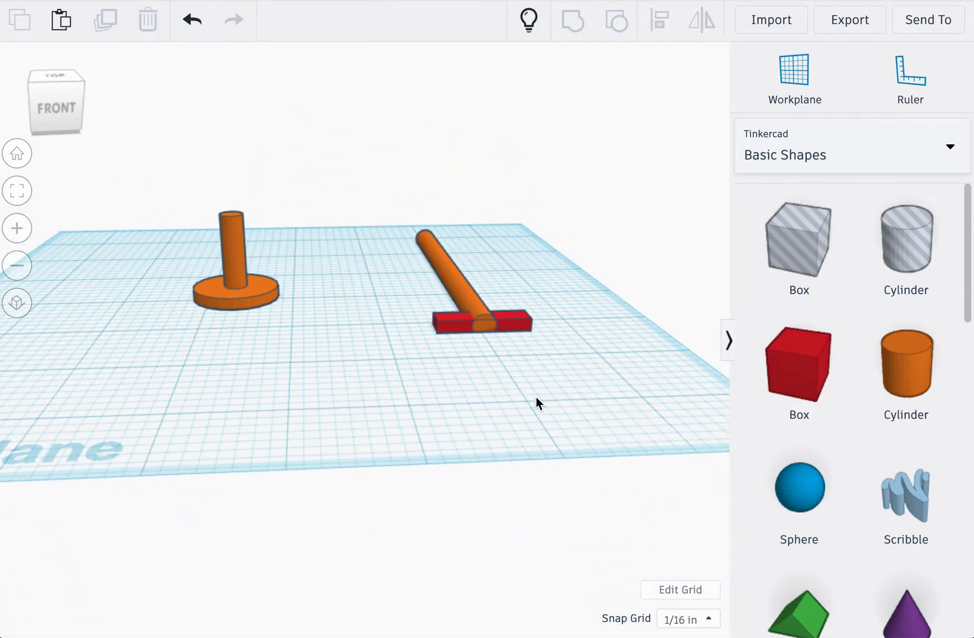
Group the rod and foot into one T-shaped handle and bring up the export options
drag(538, 403, 521, 337)
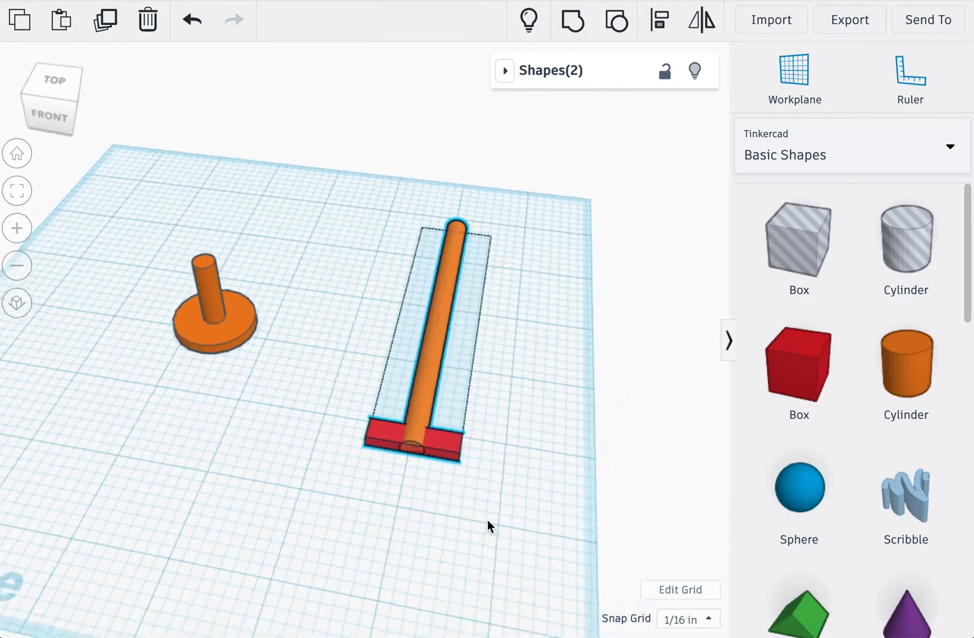
click(571, 19)
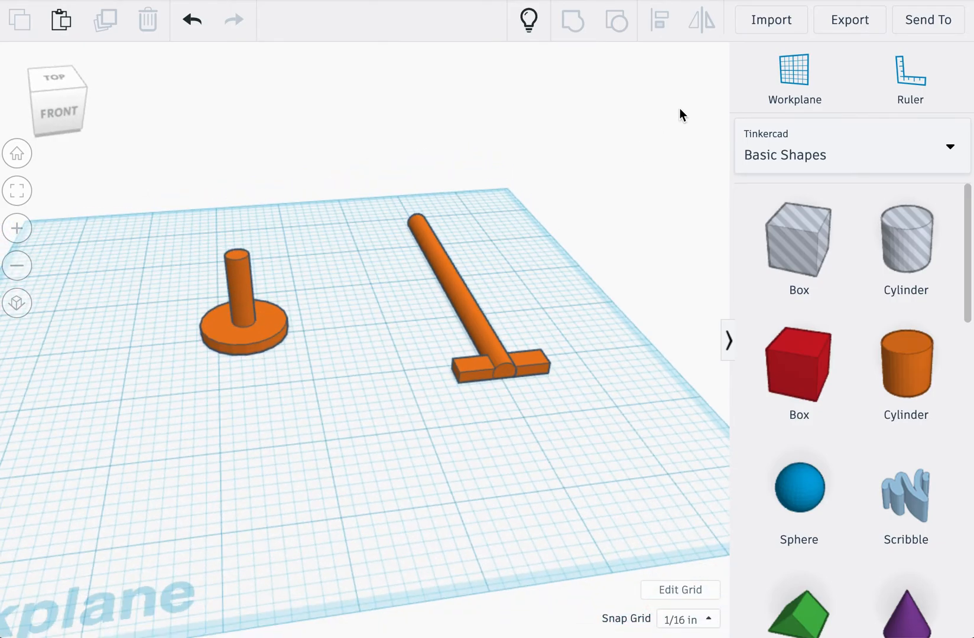
click(848, 19)
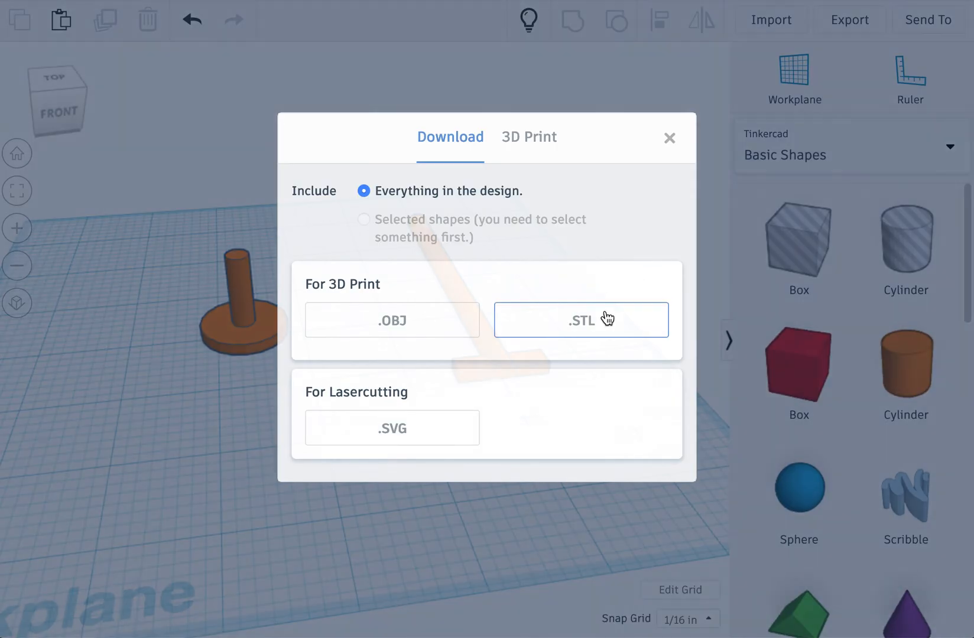